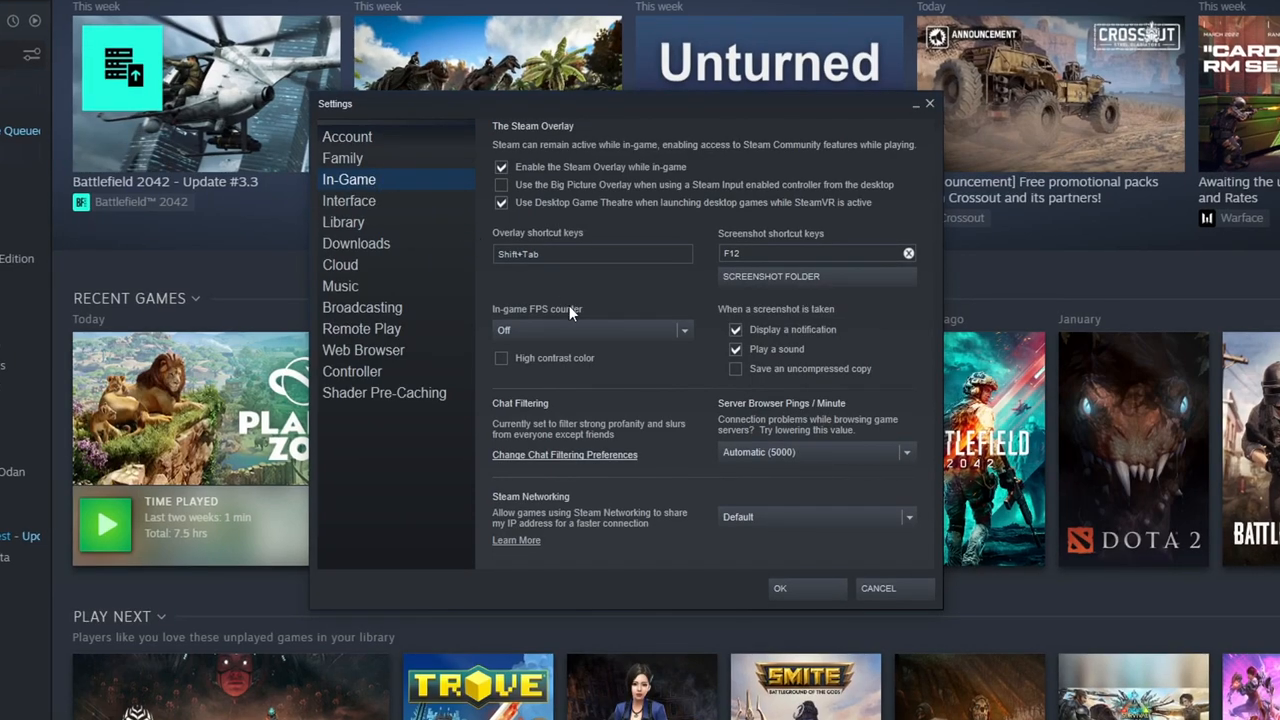
pyautogui.moveTo(604, 316)
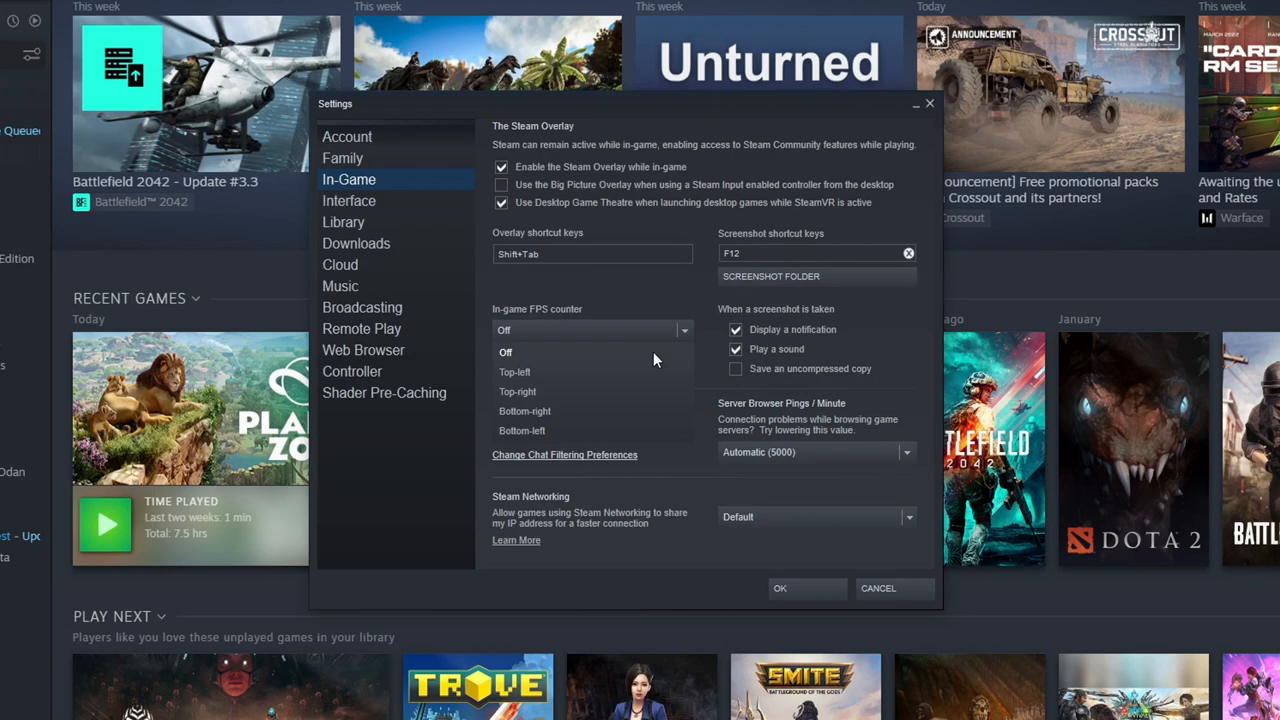
pyautogui.moveTo(524, 412)
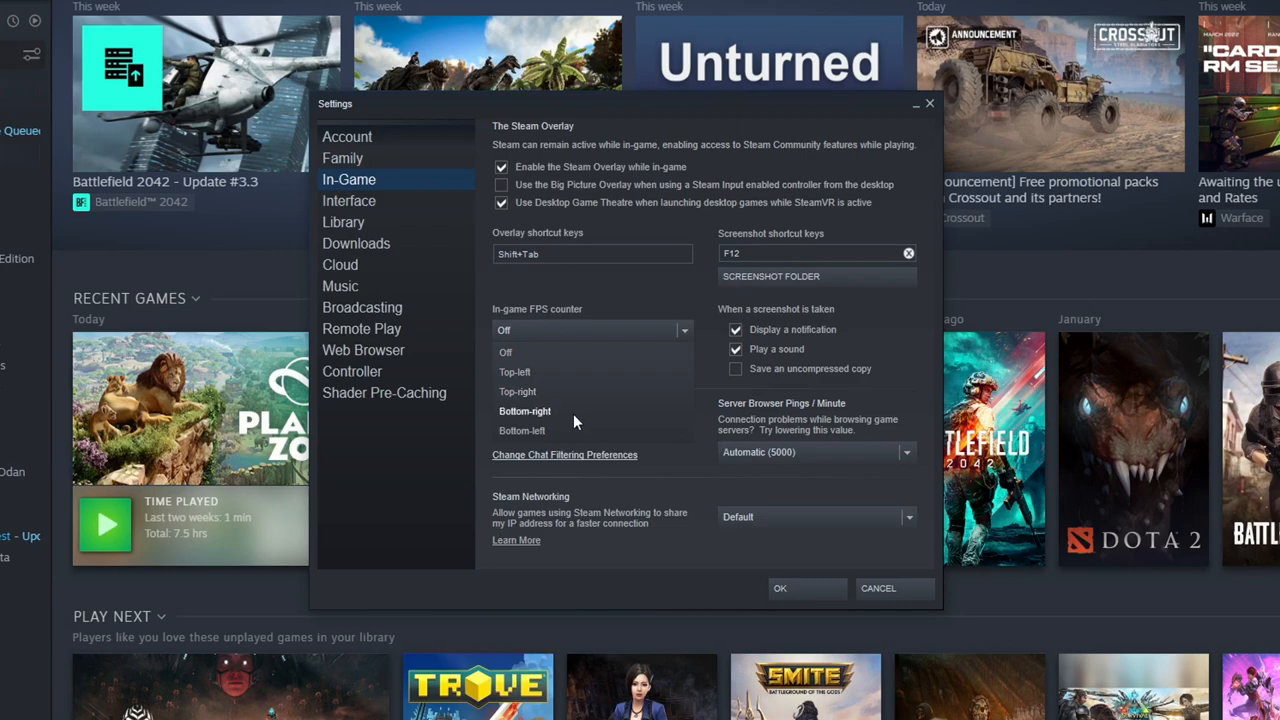